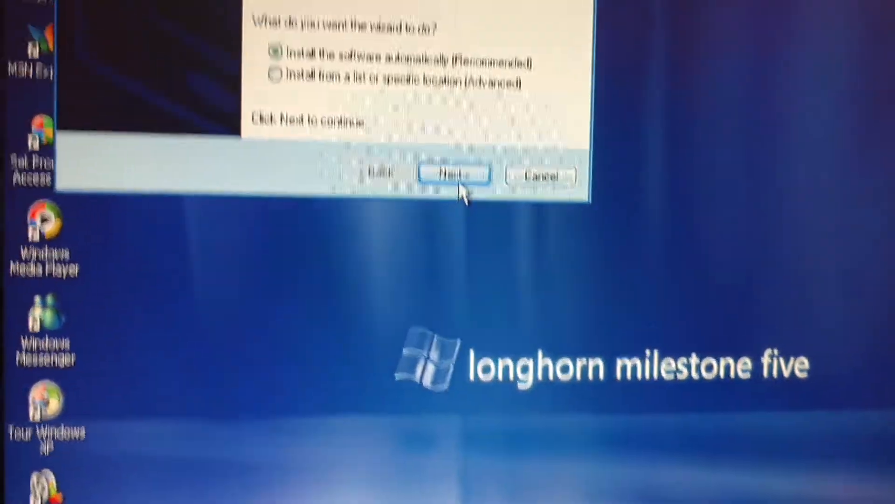
Advance the new hardware wizard and show My Computer's context menu from the Start menu
click(453, 174)
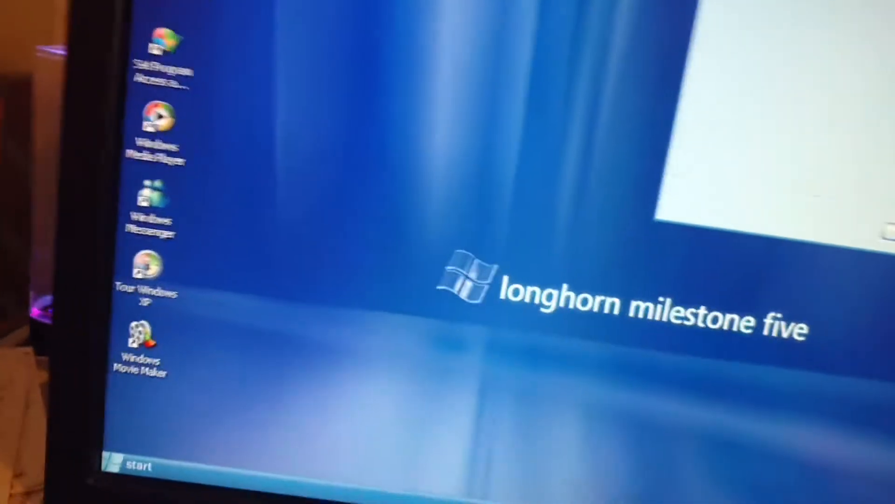
right_click(423, 259)
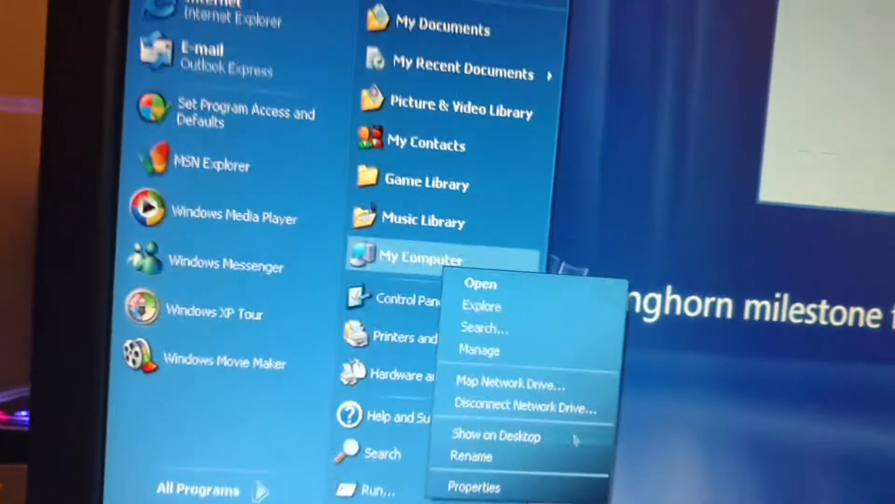
Review My Computer's properties (AMD processor, 512 MB RAM), then close them
click(474, 486)
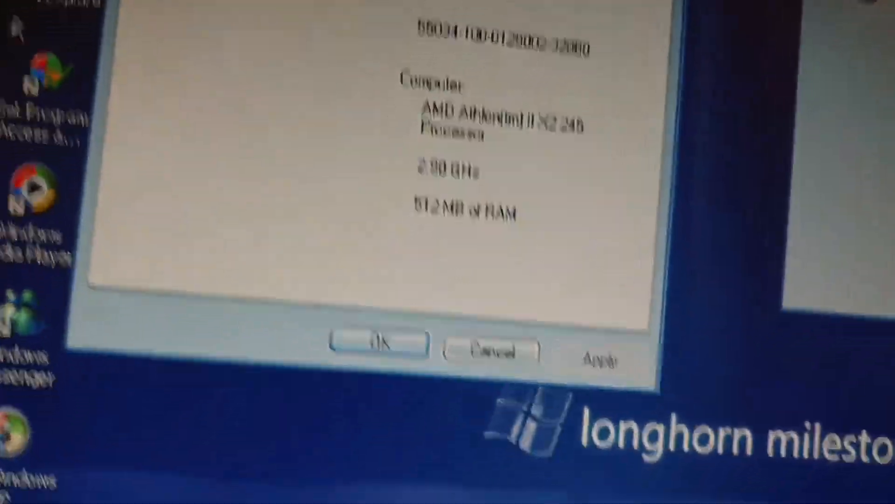
click(378, 343)
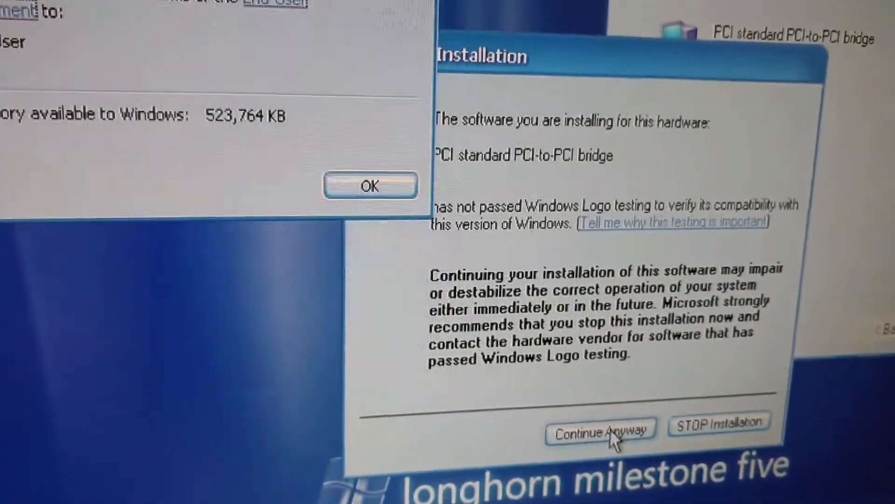
Continue Anyway past the Windows Logo warning for the PCI-to-PCI bridge driver
click(600, 429)
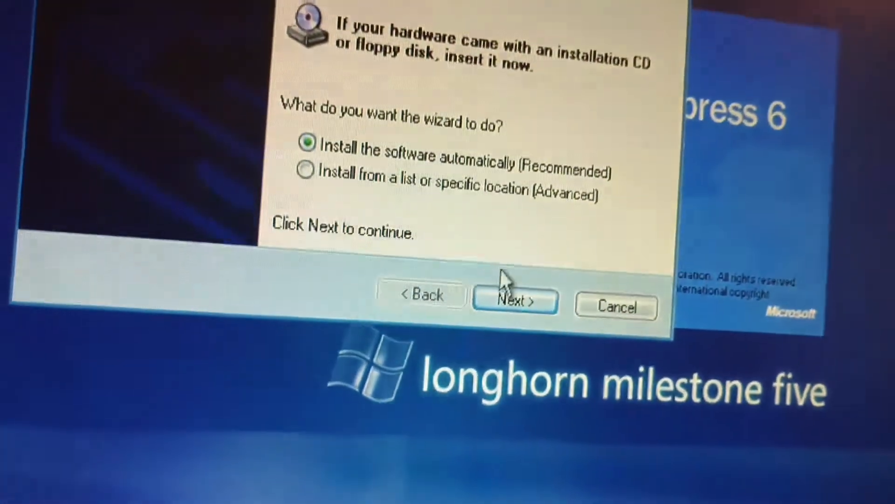
Proceed with driver installation, finish WMP9 setup, and allow the PCI bridge driver anyway
click(514, 301)
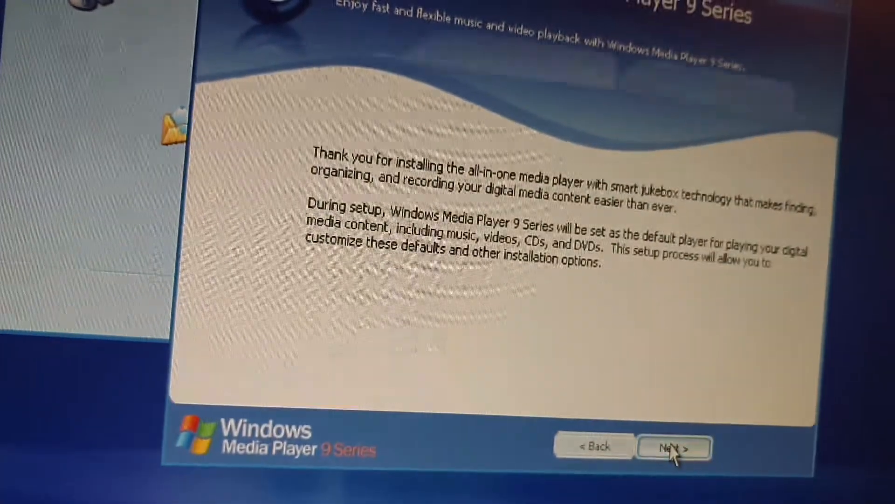
click(673, 446)
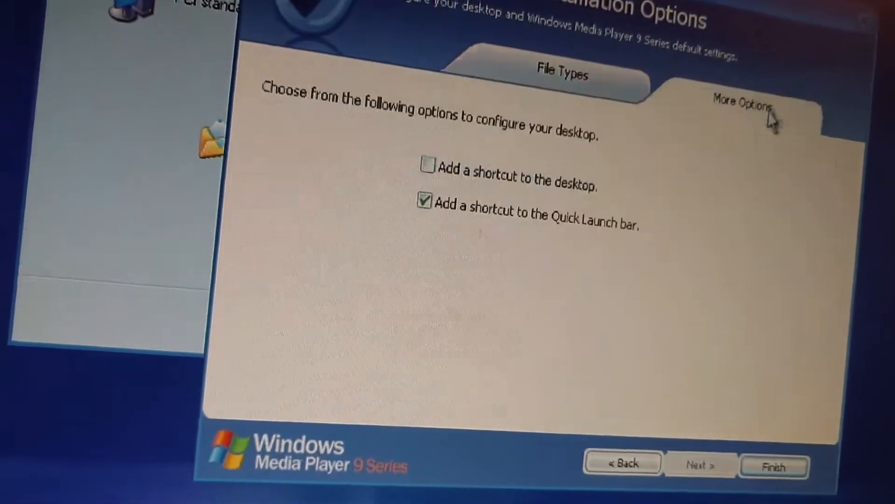
click(424, 166)
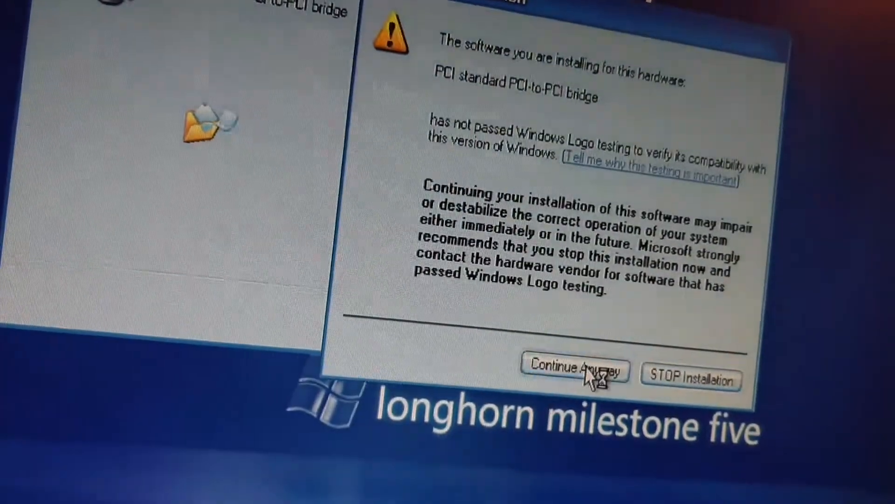
click(572, 366)
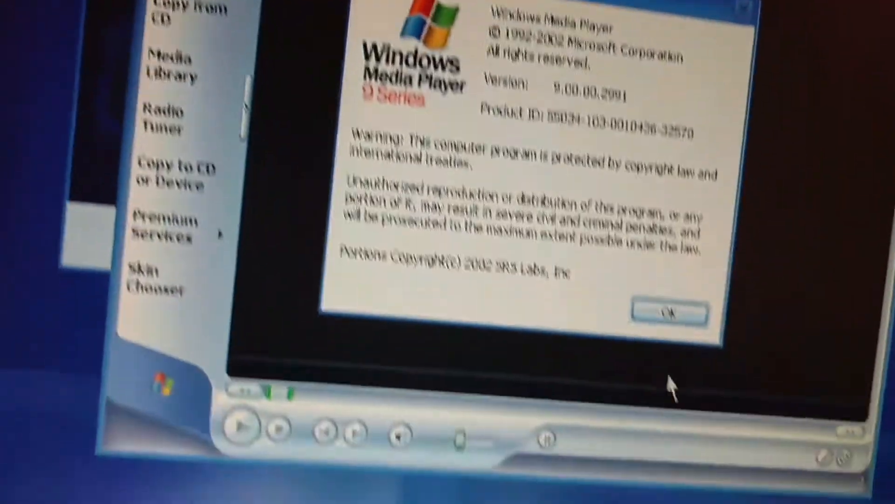
Close the WMP9 About box and finish the PCI bridge hardware wizard
click(670, 312)
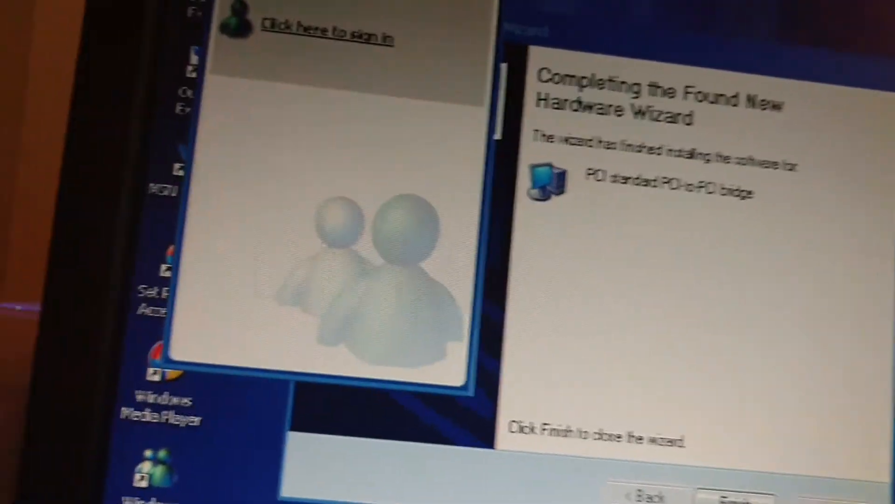
click(430, 20)
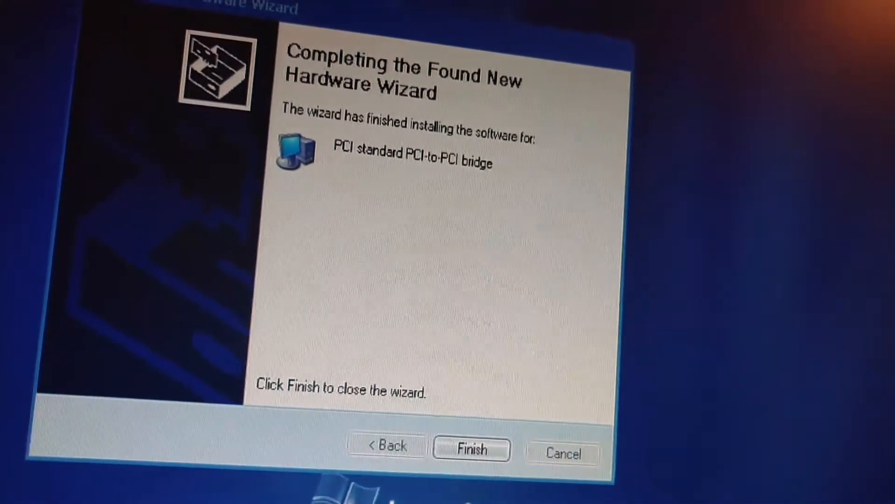
click(470, 449)
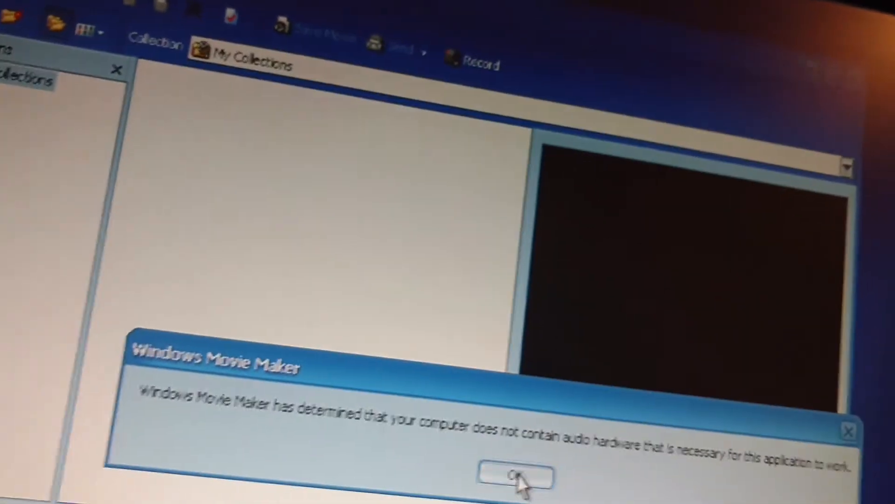
Dismiss Movie Maker's audio warning and browse the All Programs Games folder
click(514, 476)
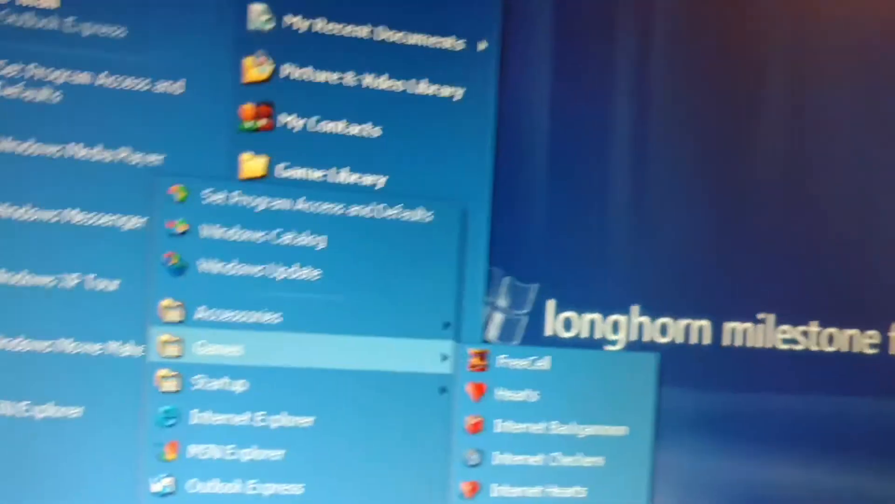
click(508, 359)
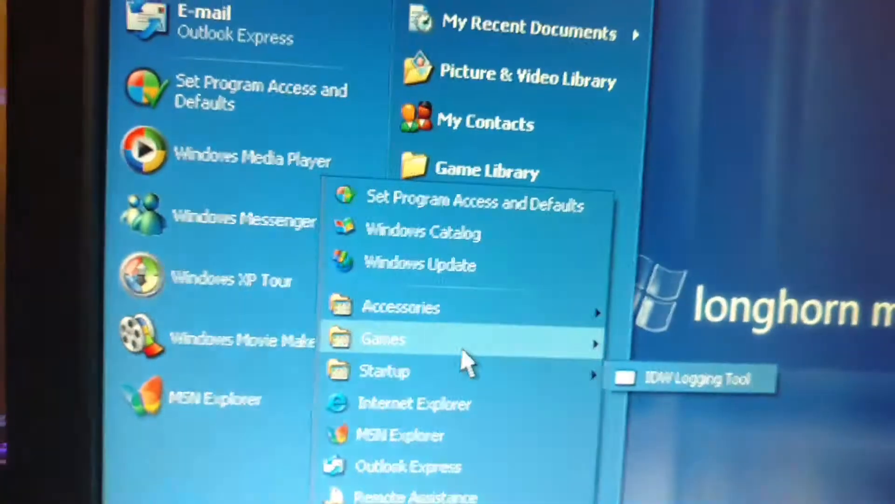
mouse_move(384, 338)
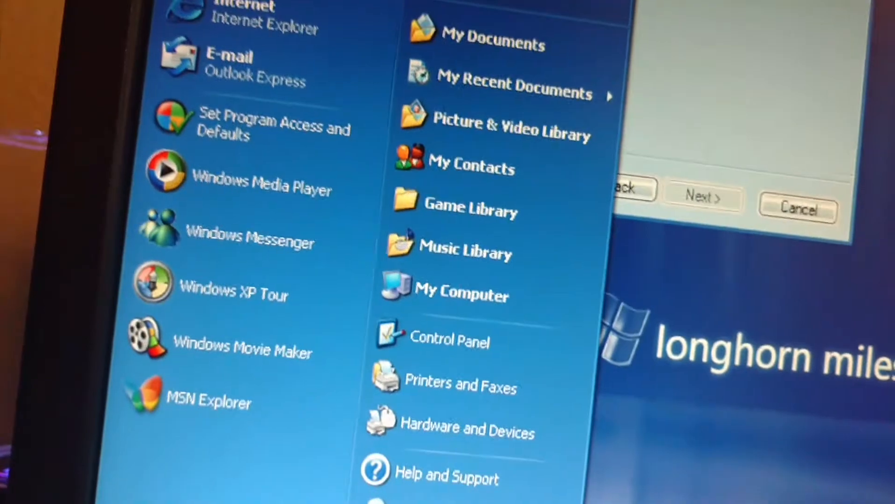
Launch Calculator from All Programs > Accessories and enter 6
click(172, 488)
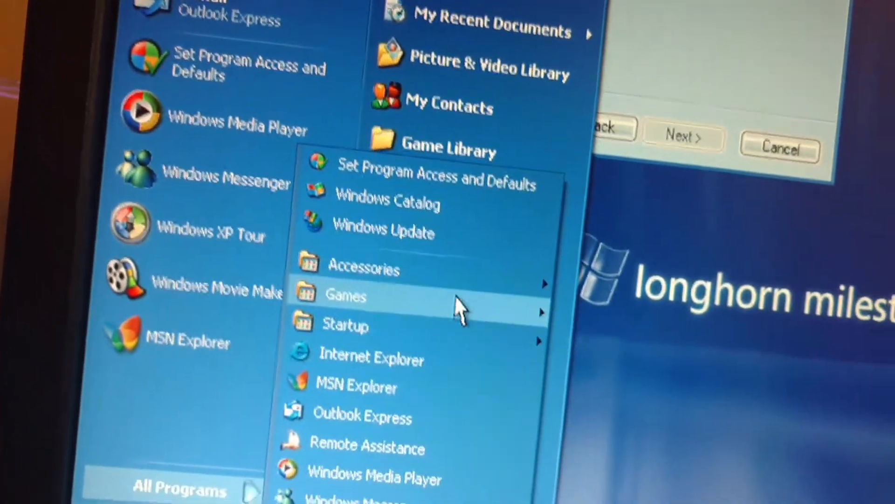
mouse_move(360, 308)
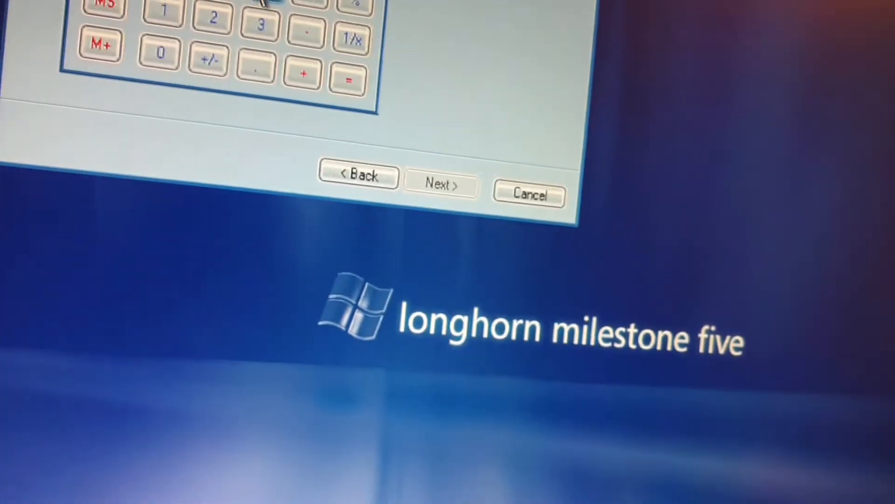
click(420, 194)
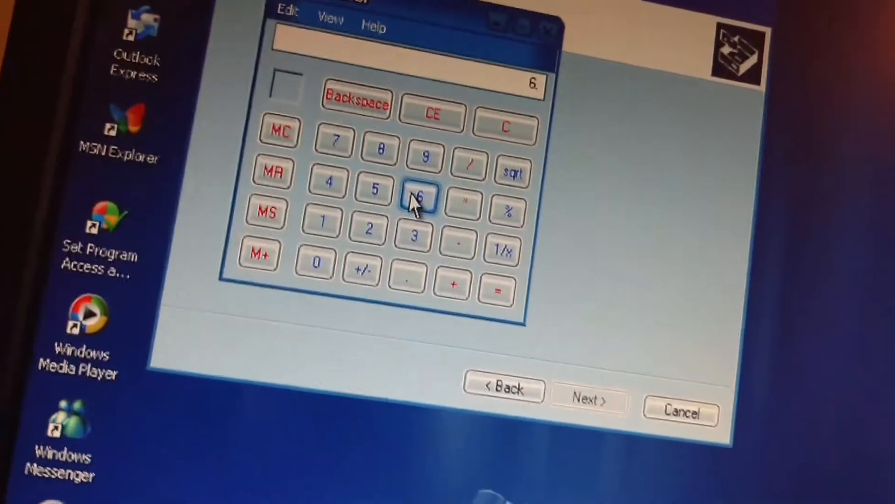